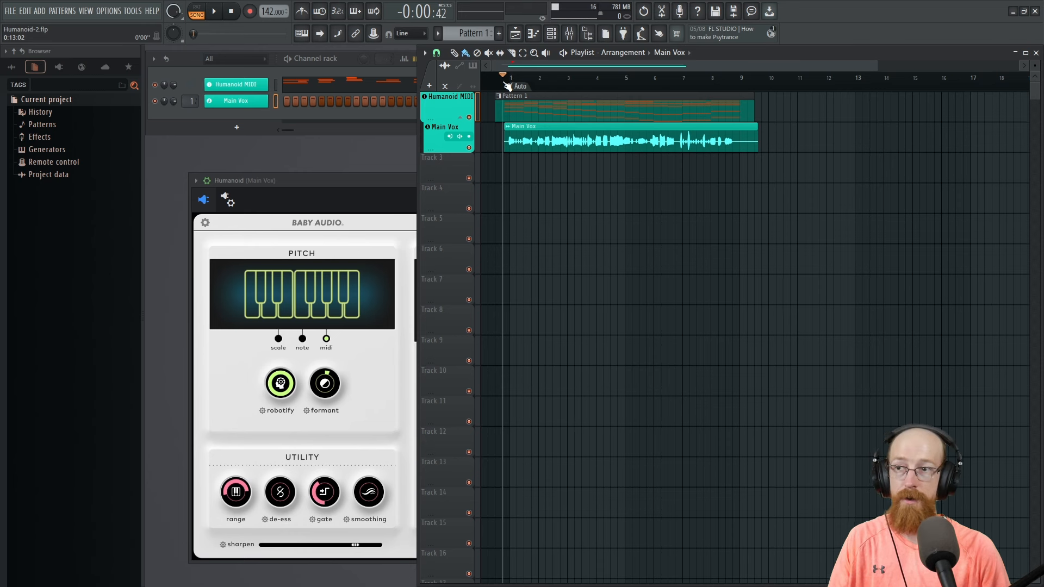
Widen the Humanoid window to show all panels and drag the HPF resonance knob to -02
{"action": "left_click", "coordinate": [213, 11]}
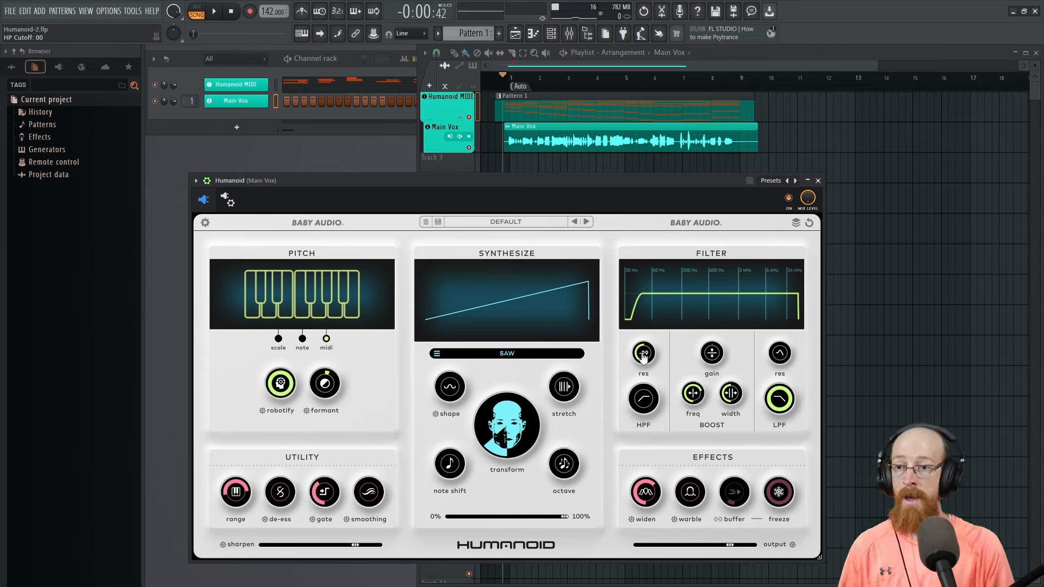
{"action": "left_click_drag", "start_coordinate": [643, 353], "coordinate": [646, 364]}
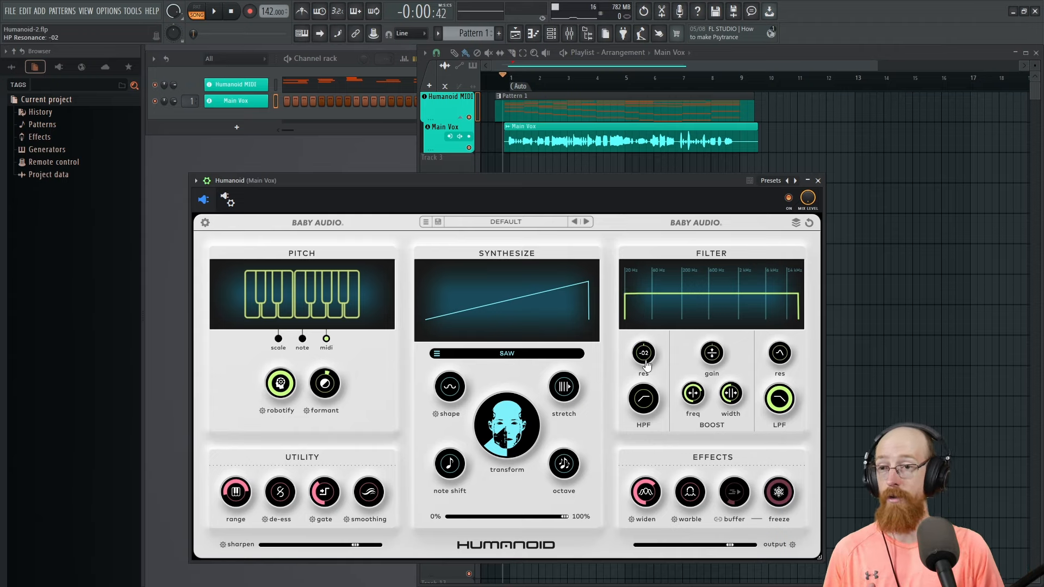